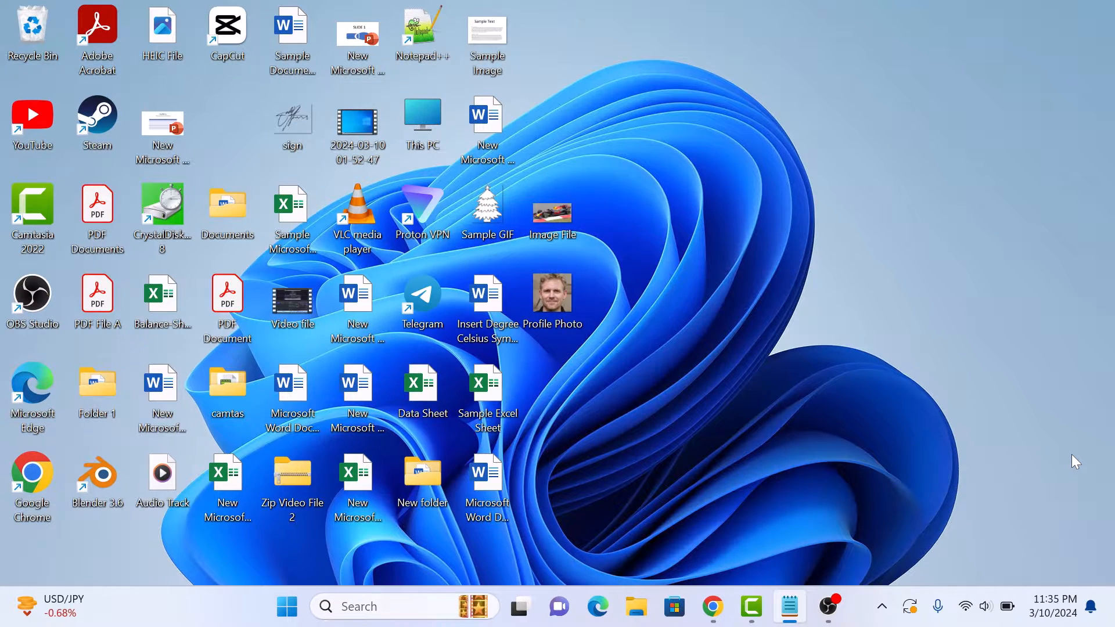
pyautogui.moveTo(976, 529)
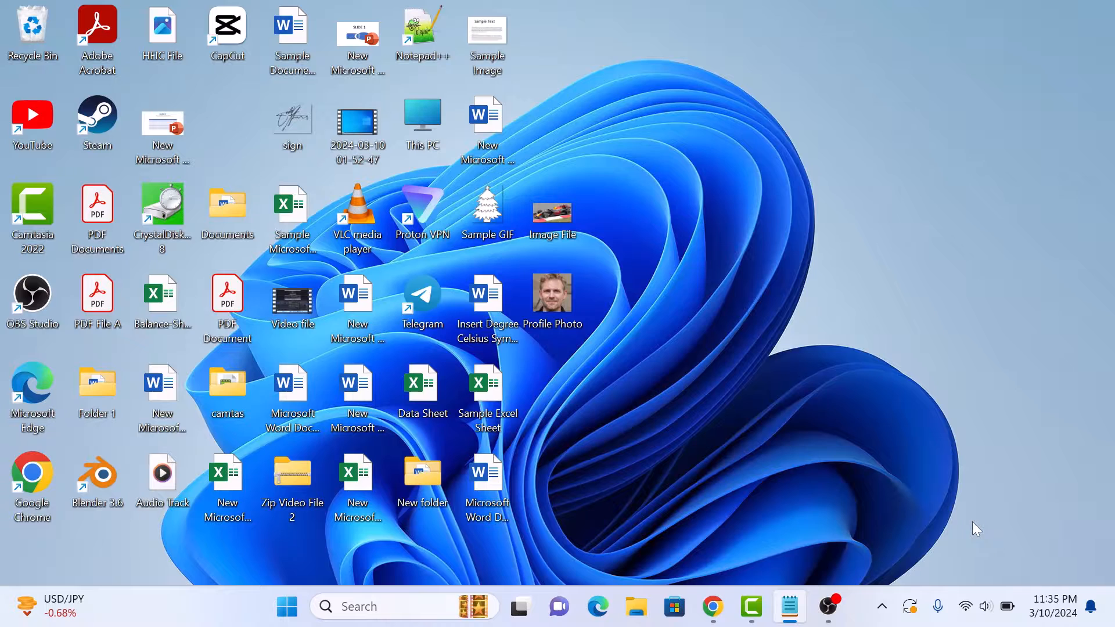
# - Launch Chrome from the taskbar to reach the Google Drive home page
pyautogui.click(712, 607)
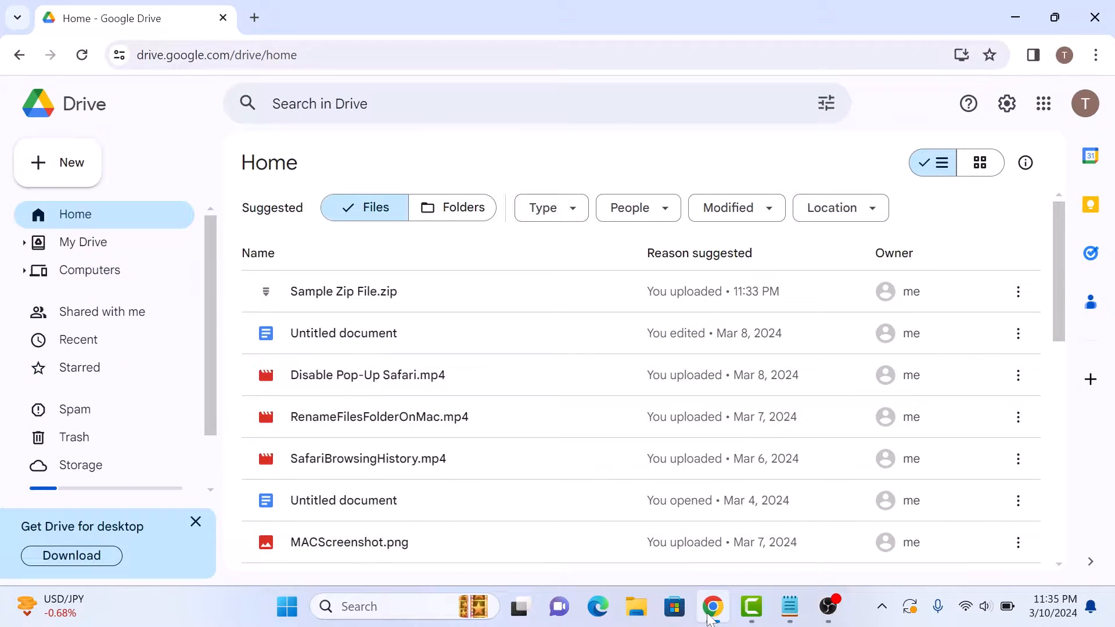
pyautogui.moveTo(370, 423)
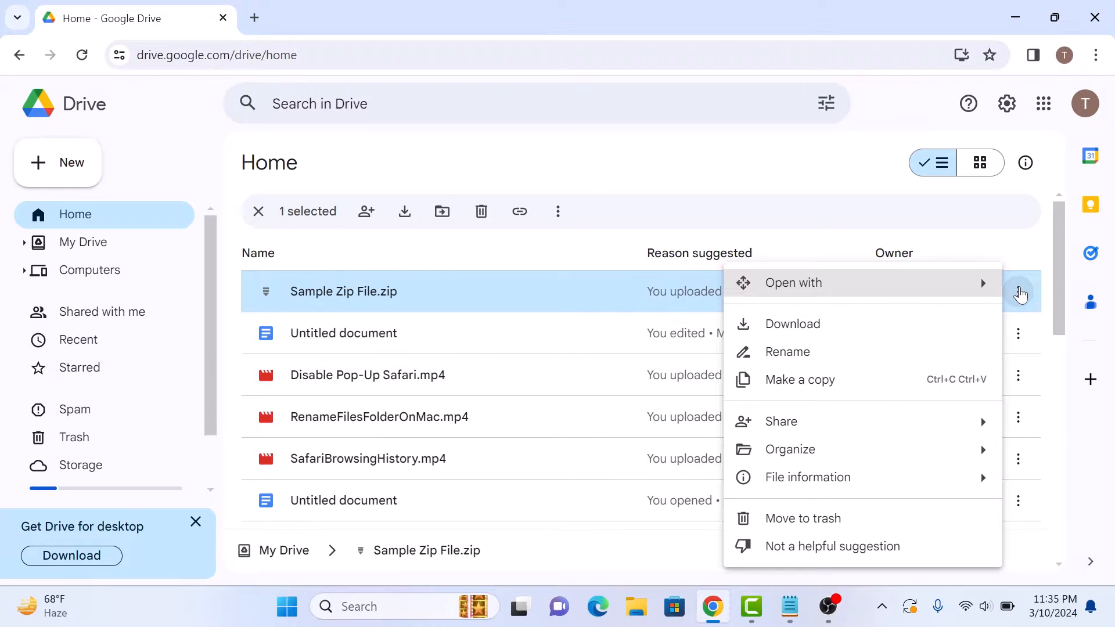
pyautogui.moveTo(873, 293)
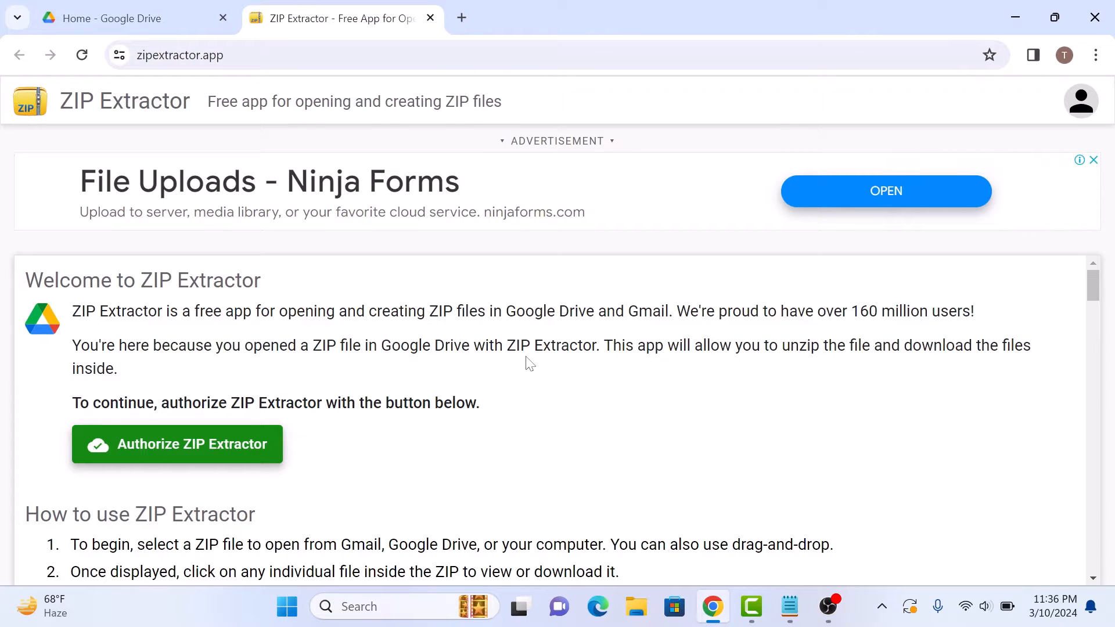
pyautogui.moveTo(356, 392)
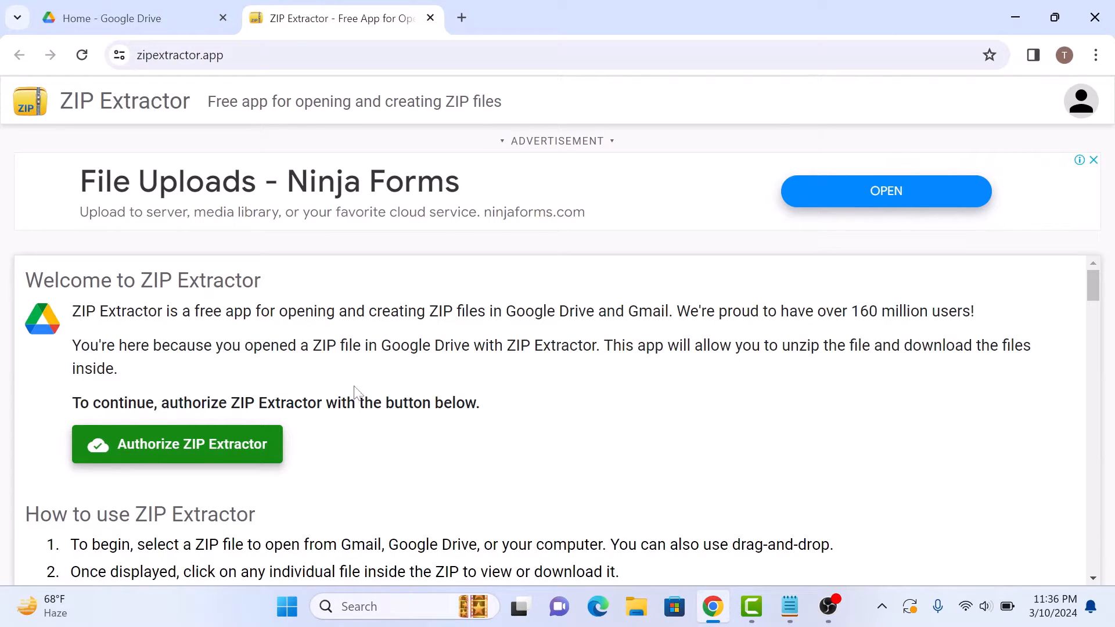
# - Authorize ZIP Extractor with the Google account and allow it Google Drive access
pyautogui.click(177, 444)
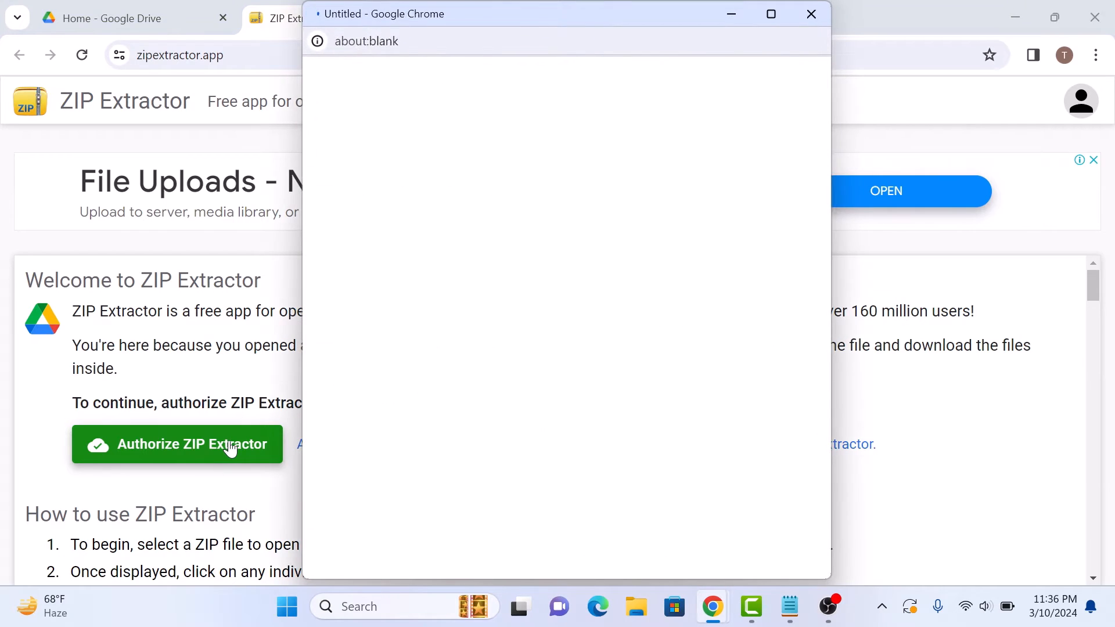
pyautogui.click(178, 444)
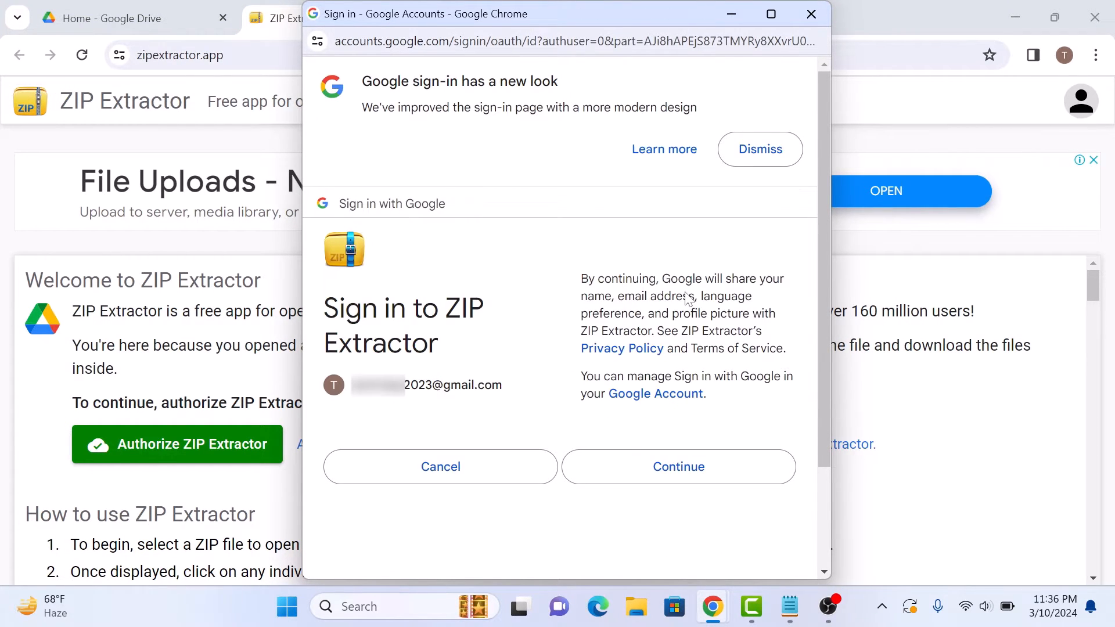
pyautogui.click(679, 467)
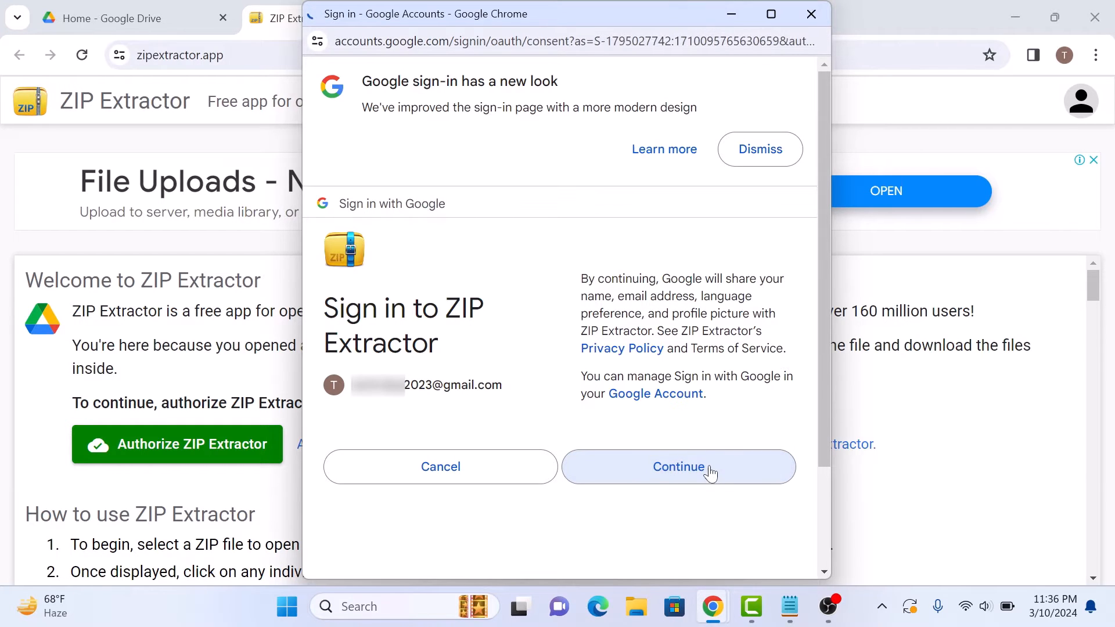
pyautogui.click(678, 467)
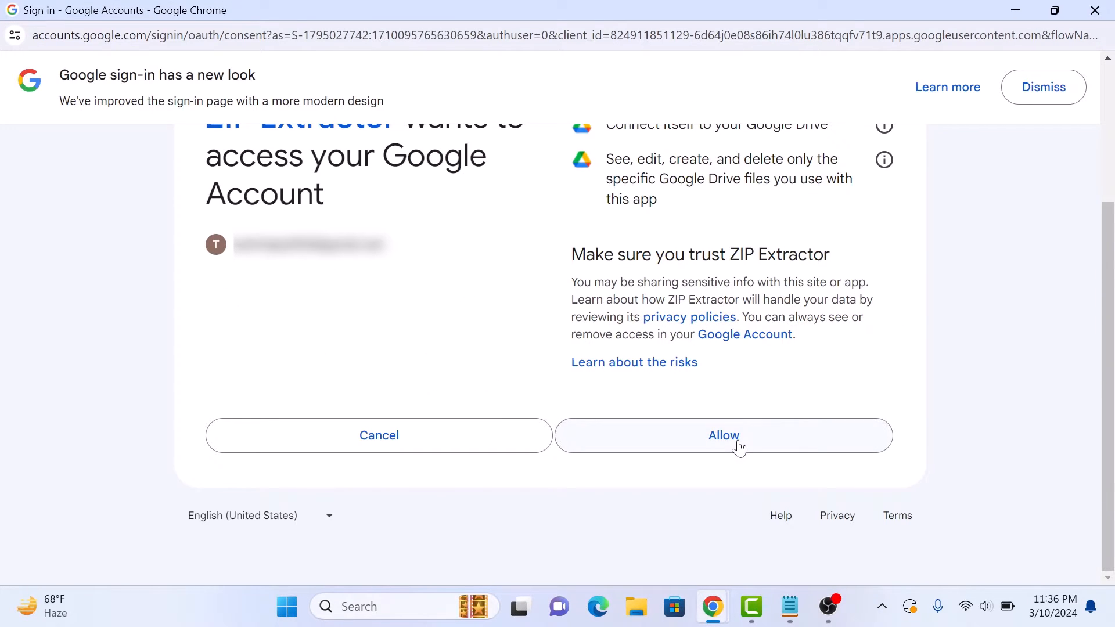
pyautogui.click(723, 435)
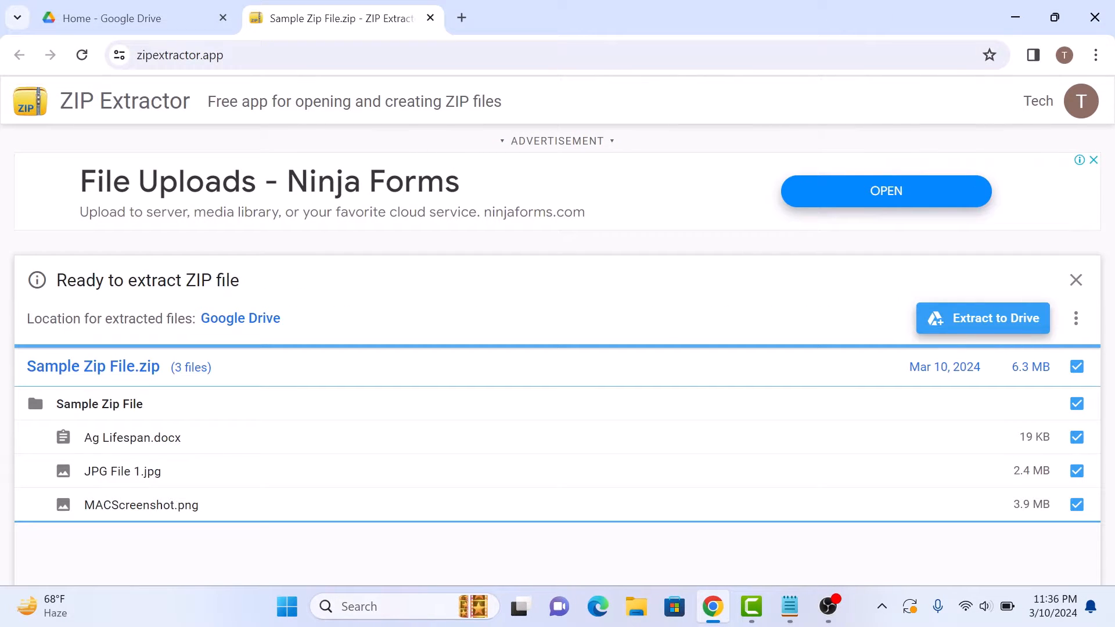
pyautogui.moveTo(239, 361)
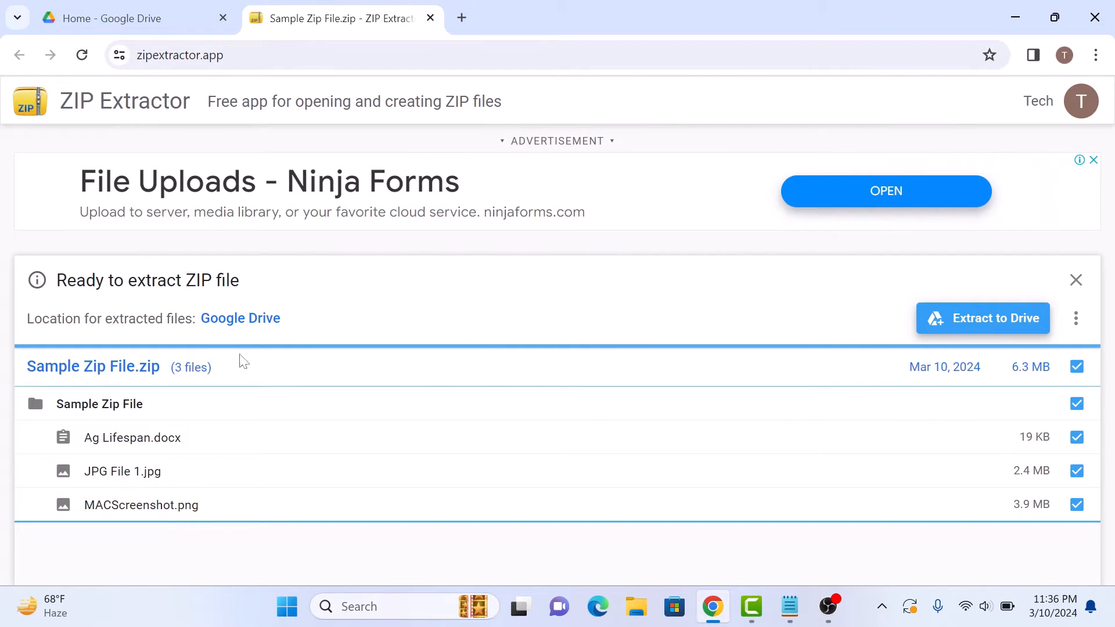
pyautogui.moveTo(1094, 265)
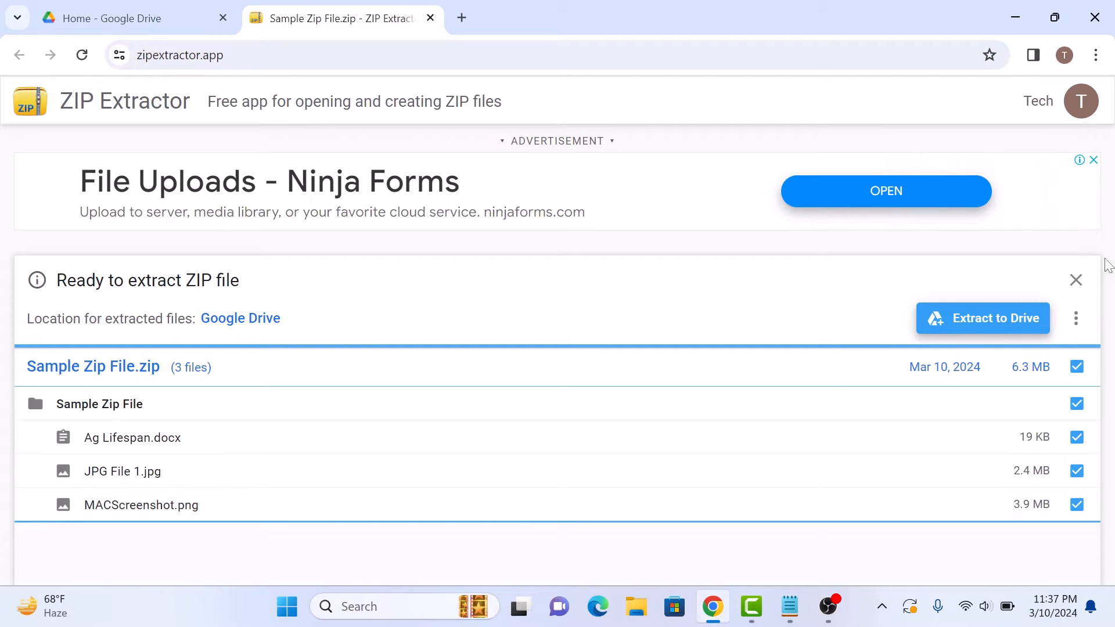
# - Extract Sample Zip File.zip's three files to Drive with Extract to Drive
pyautogui.click(982, 318)
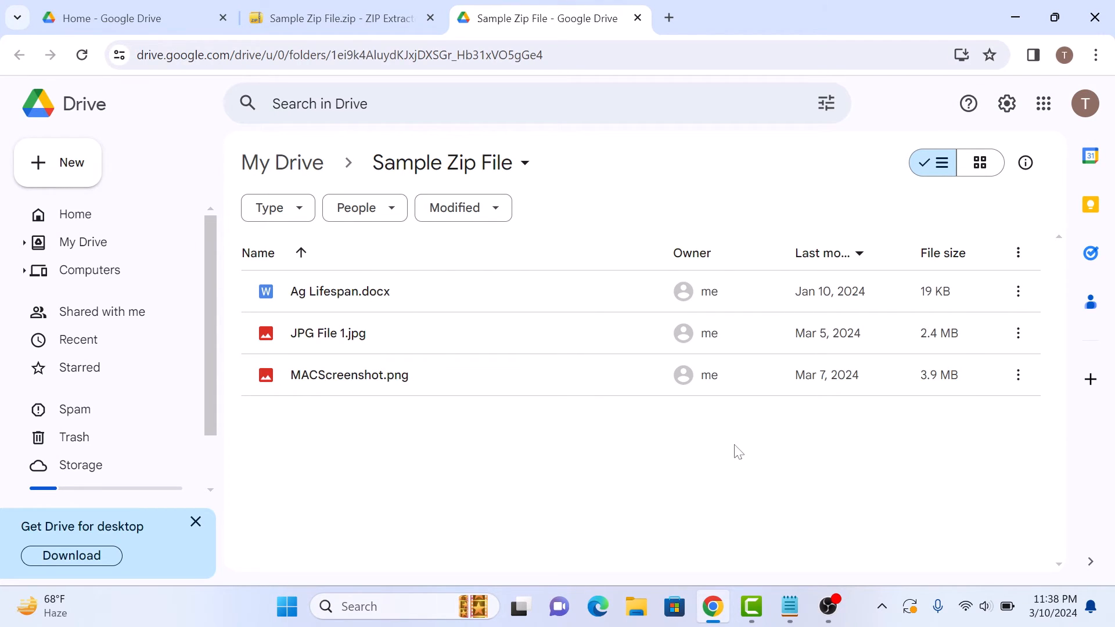
pyautogui.moveTo(460, 132)
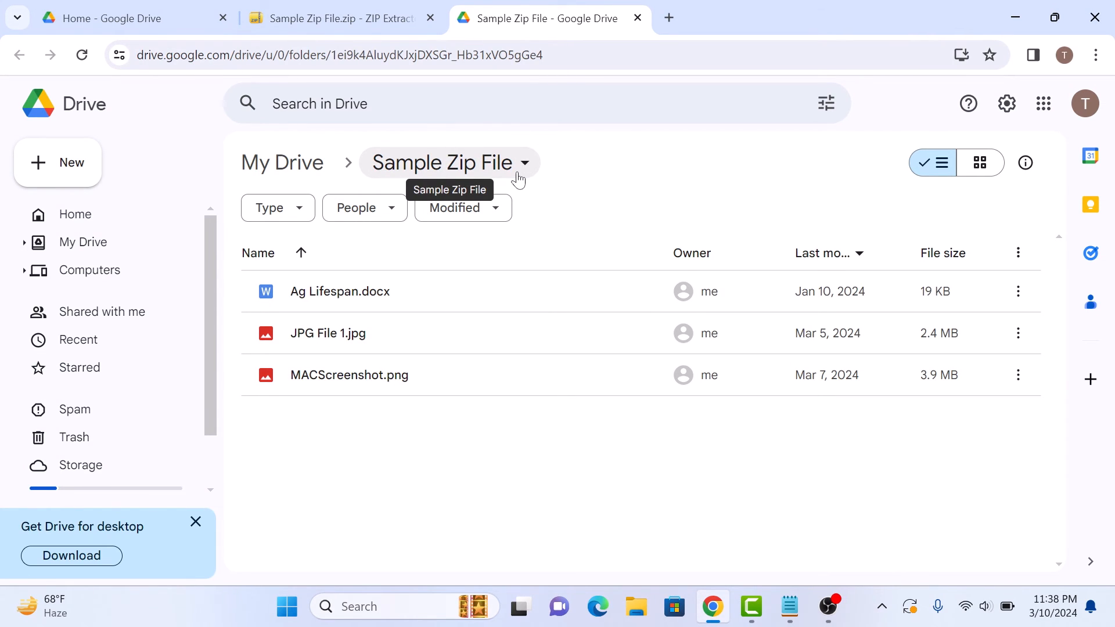
# - Open the preview of JPG File 1.jpg in the Sample Zip File folder
pyautogui.doubleClick(328, 333)
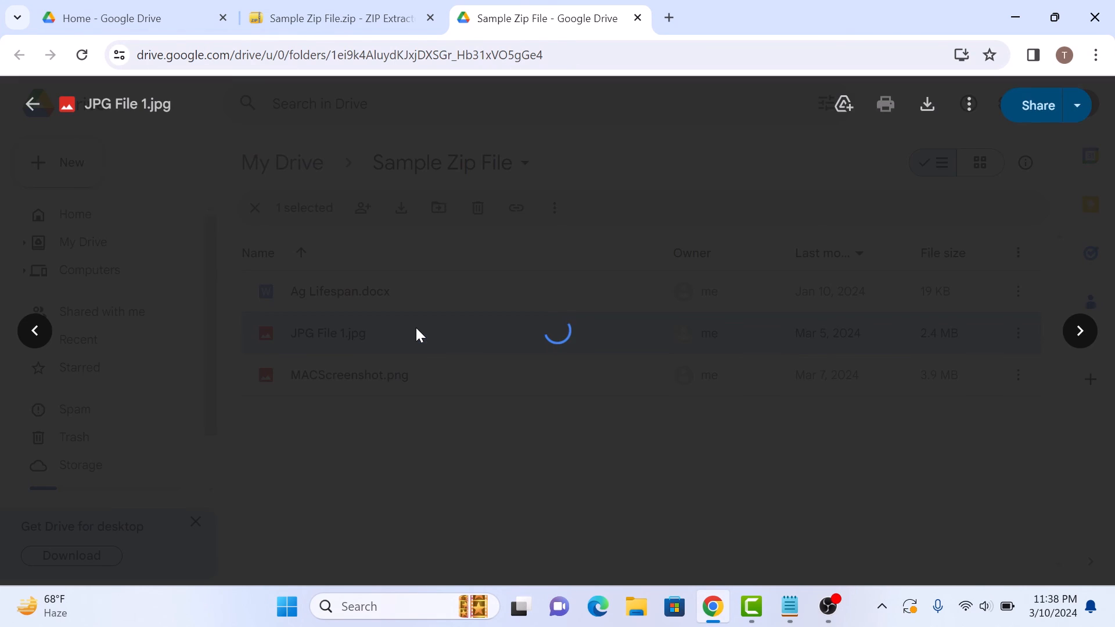